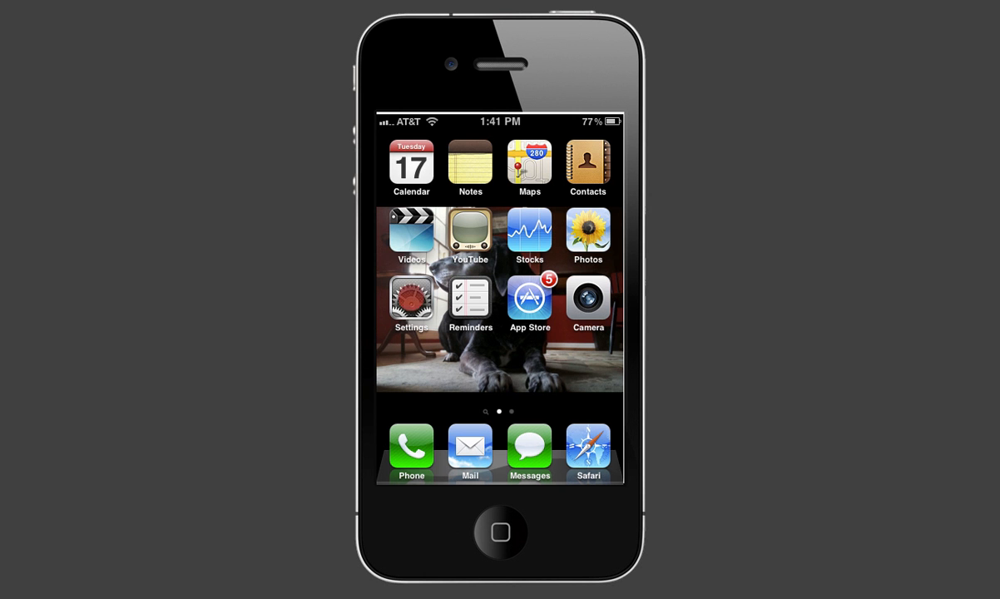
# - Turn on the passcode lock from Settings > General > Passcode Lock
pyautogui.click(411, 303)
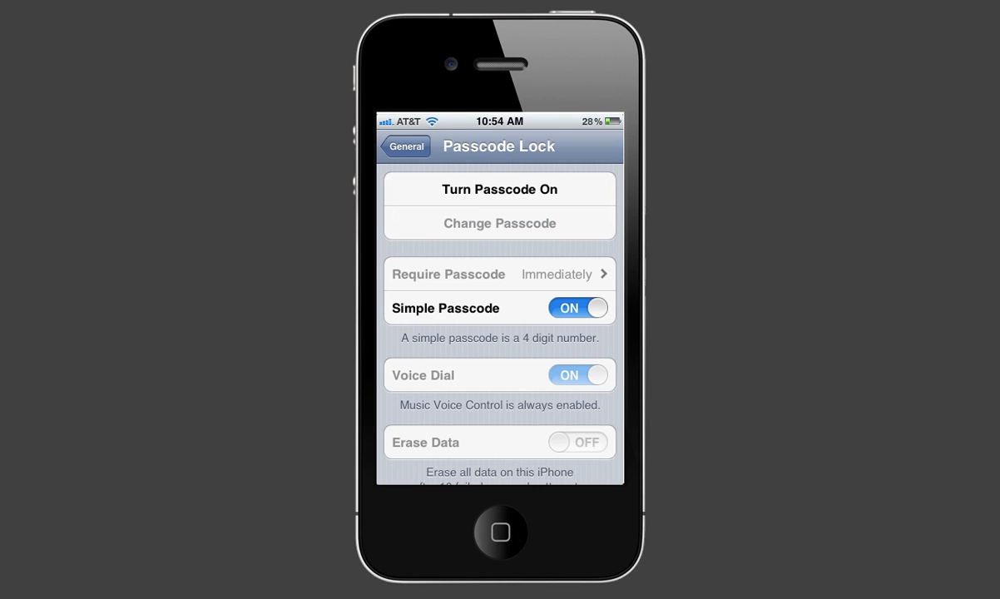
pyautogui.click(499, 190)
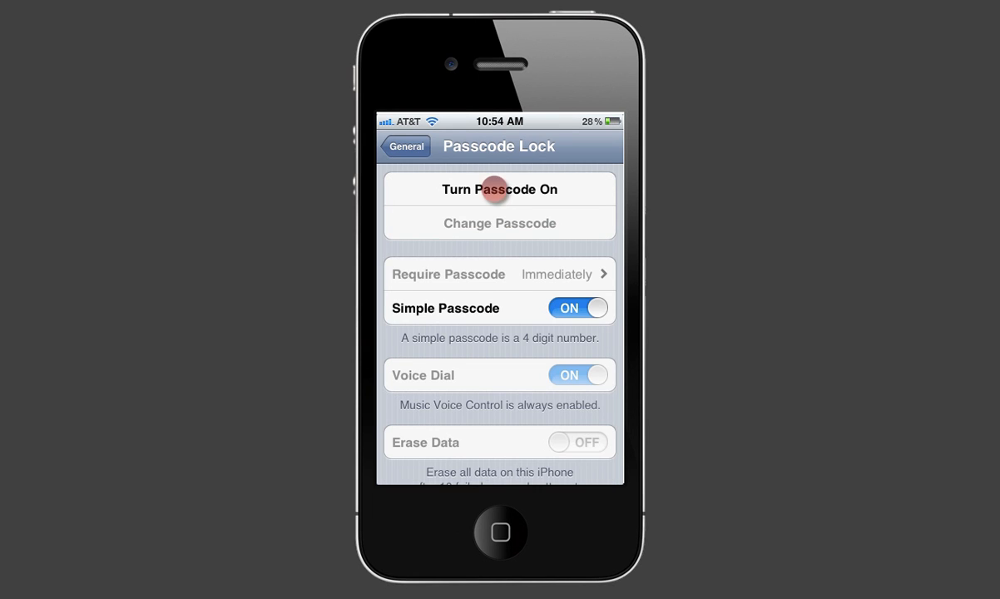
pyautogui.click(500, 190)
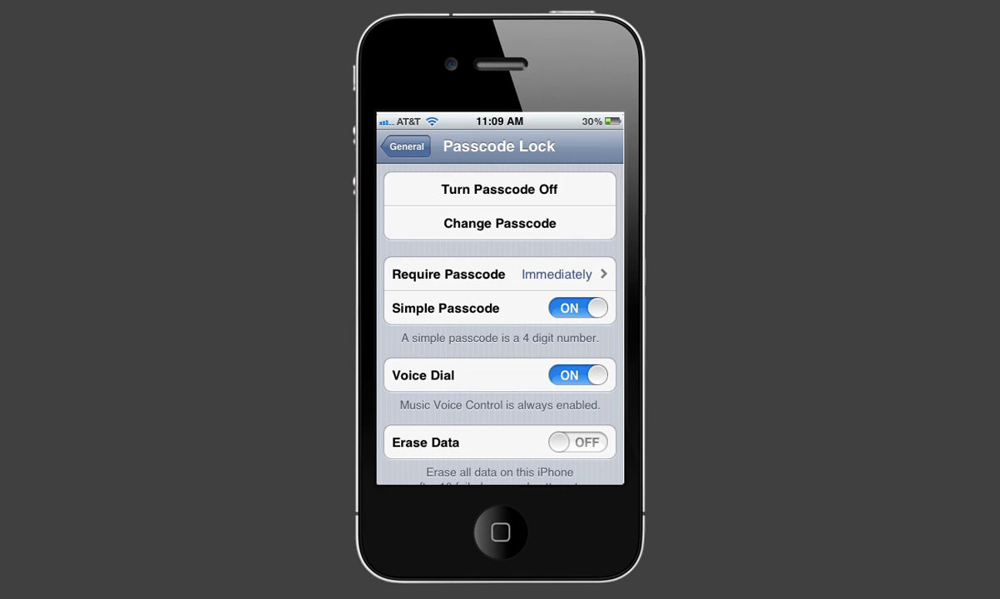
# - Switch Simple Passcode off and set a new longer alphanumeric passcode
pyautogui.click(577, 307)
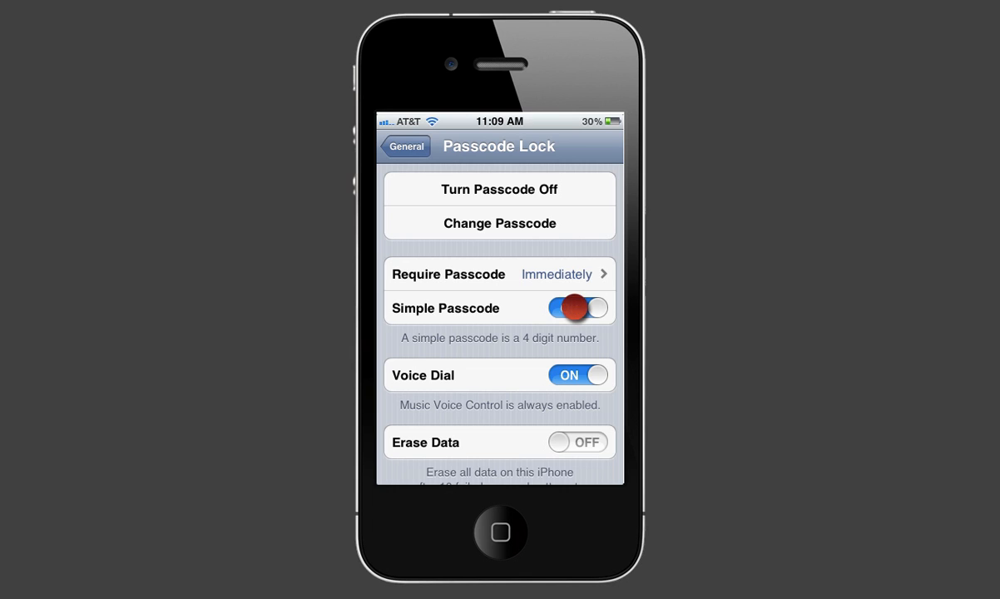
pyautogui.click(500, 223)
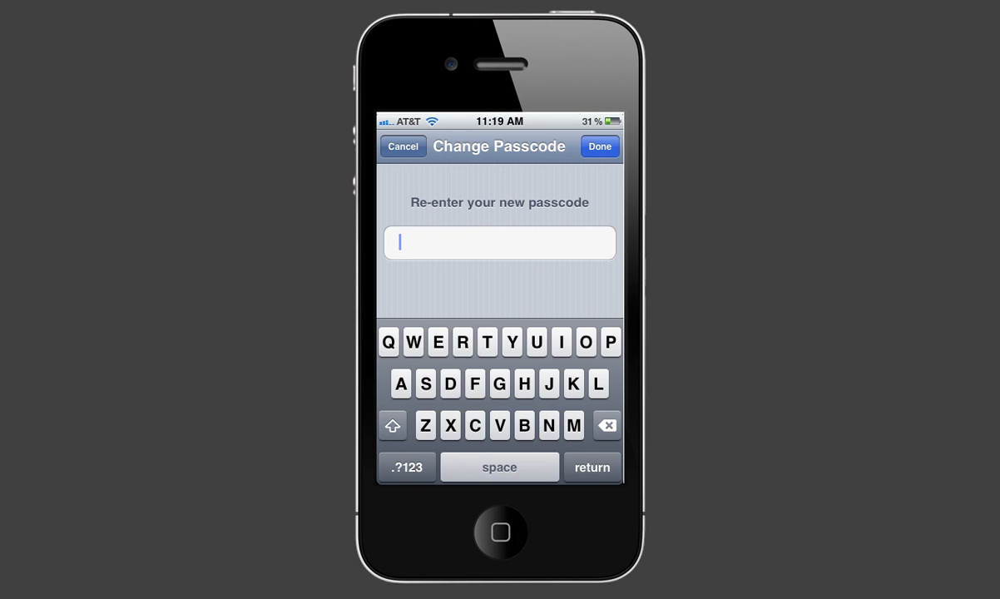
pyautogui.click(403, 146)
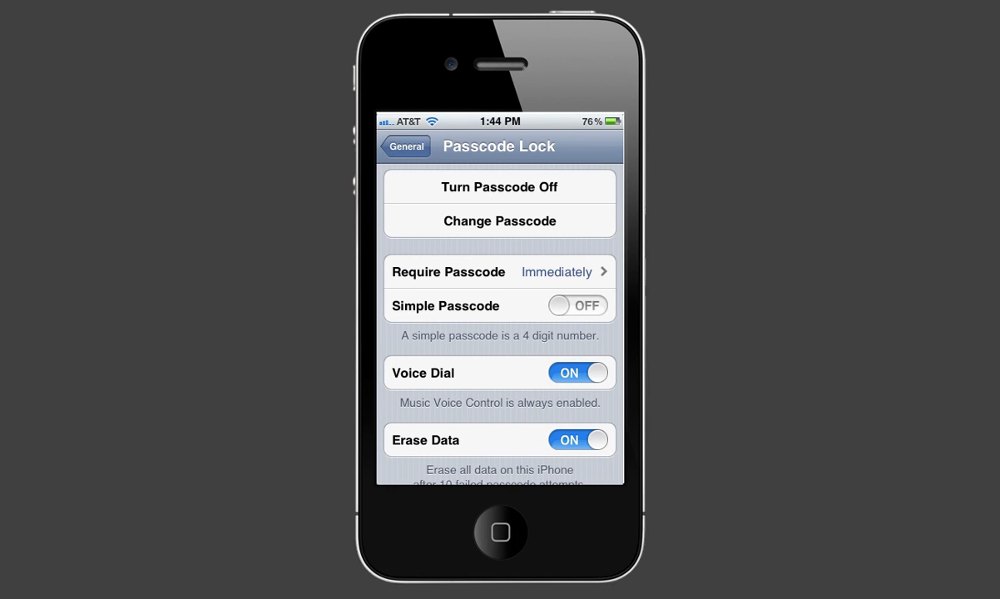
pyautogui.click(574, 307)
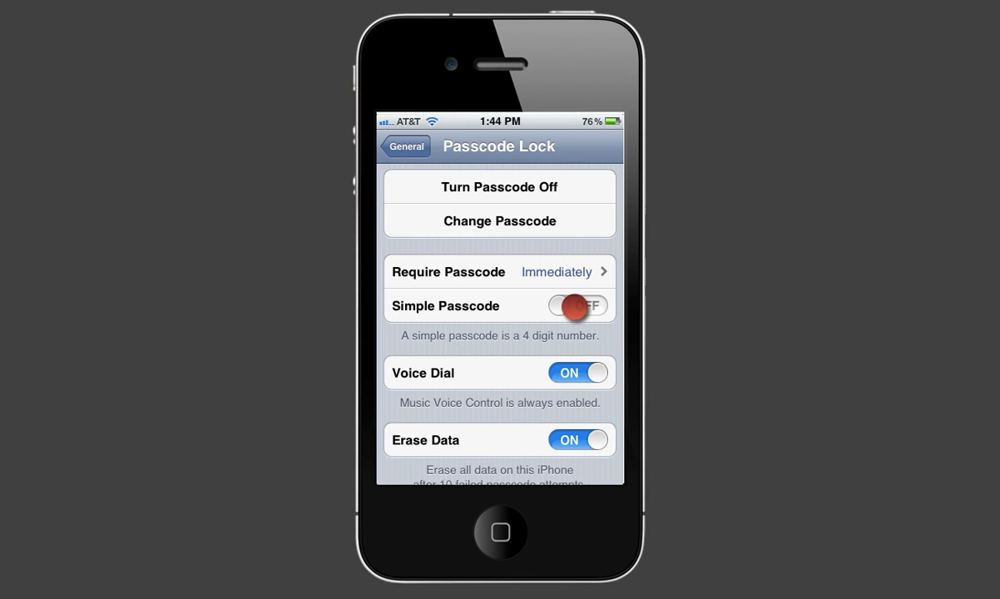
pyautogui.click(576, 306)
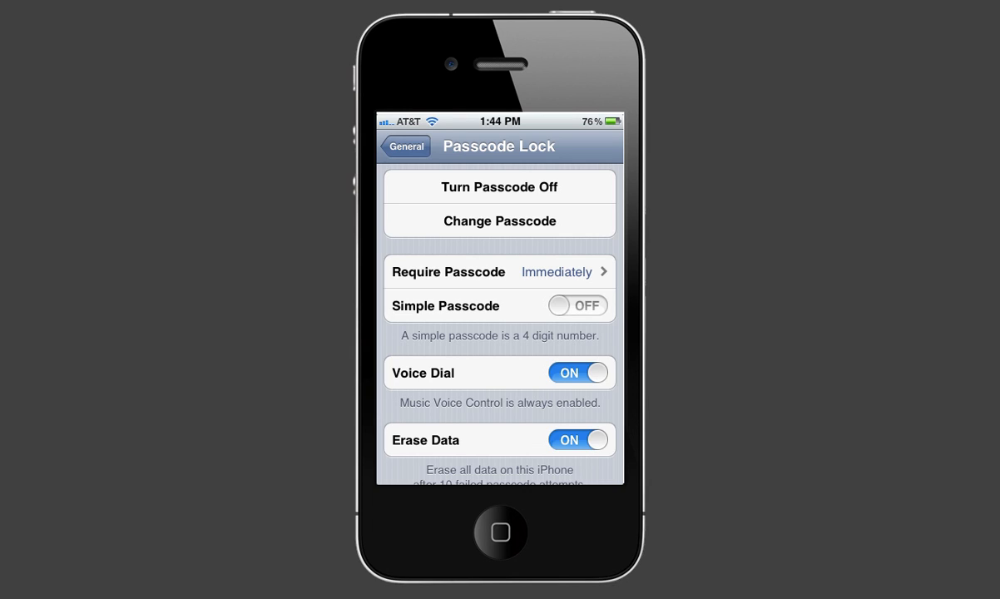
# - Switch Erase Data on so the iPhone wipes after repeated failed passcode attempts
pyautogui.click(575, 439)
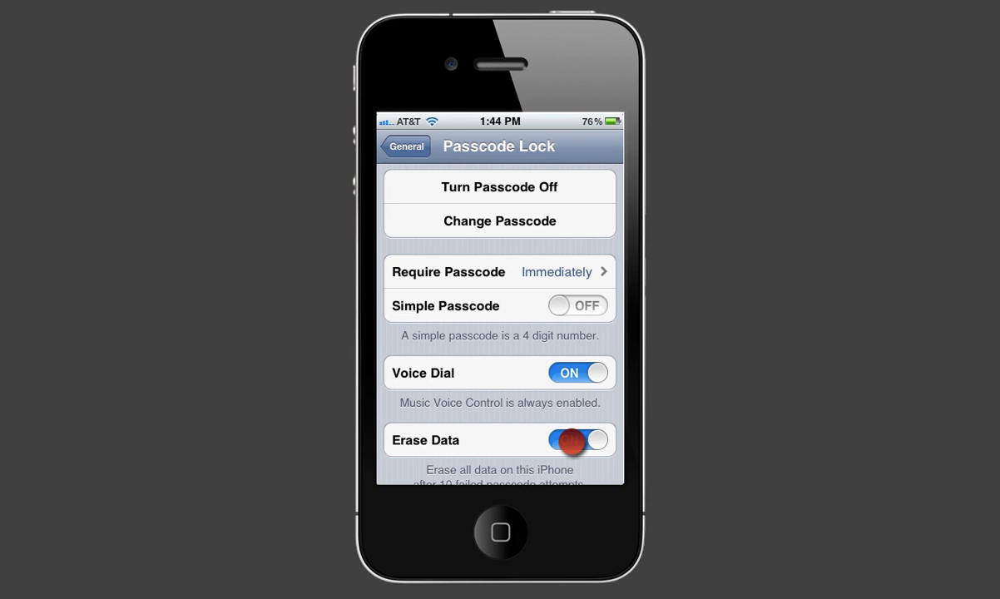
pyautogui.click(577, 440)
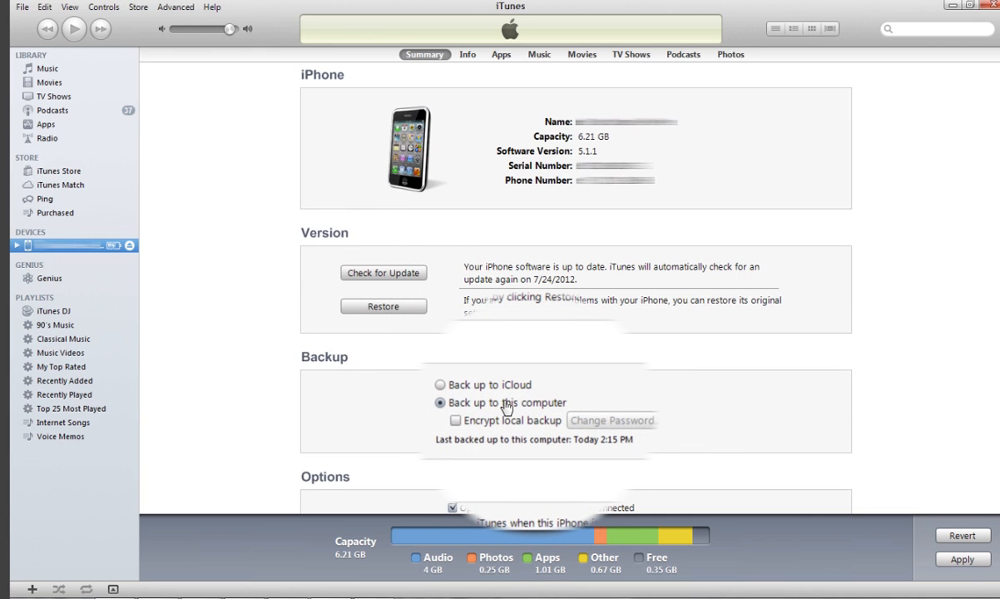
# - Select 'Back up to this computer' on the iPhone Summary tab in iTunes
pyautogui.click(456, 420)
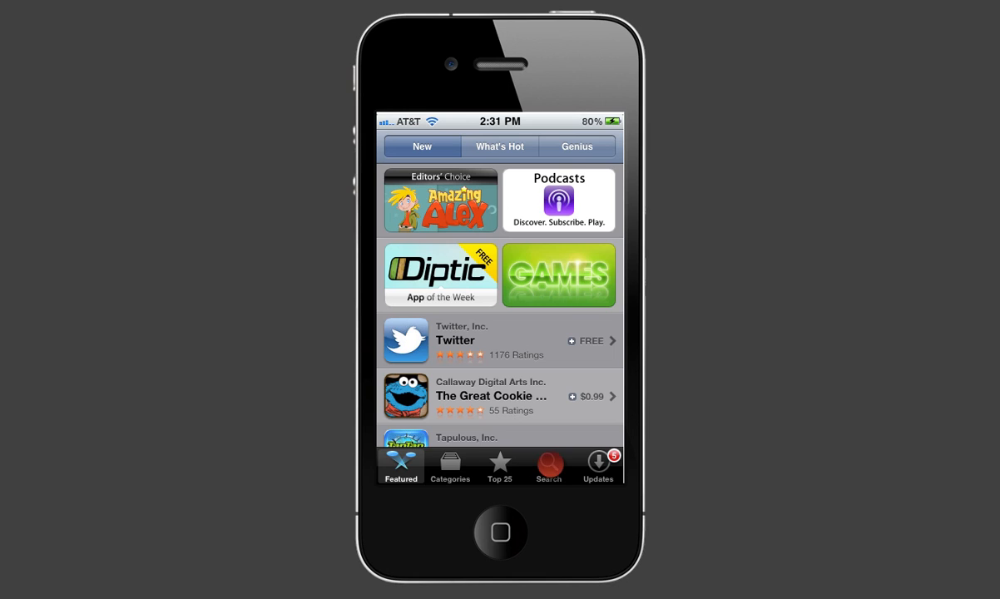
# - Search the App Store for 'find my iphone' and open the Find My iPhone app page
pyautogui.click(549, 466)
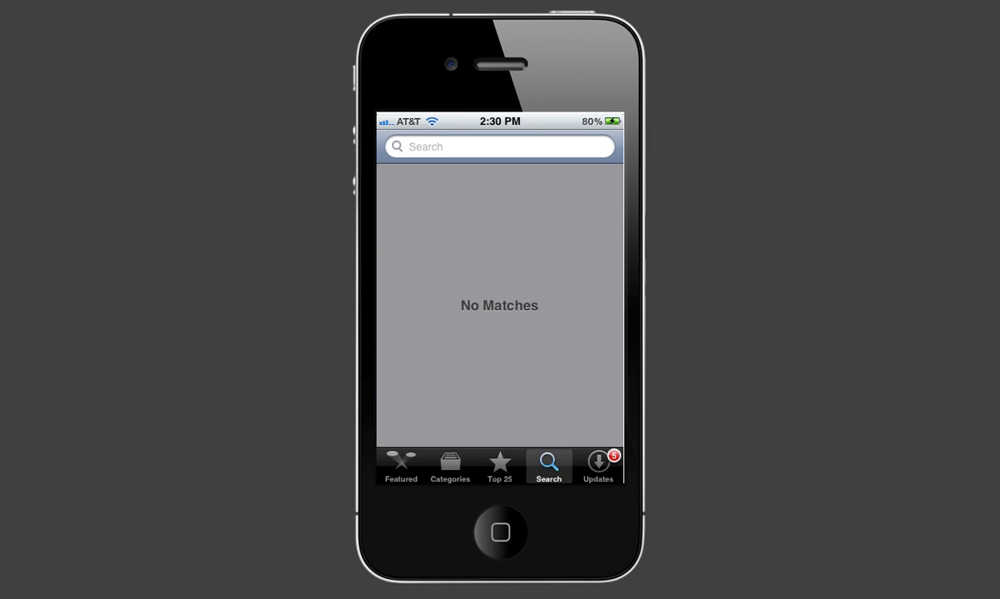
pyautogui.write('find my iphone')
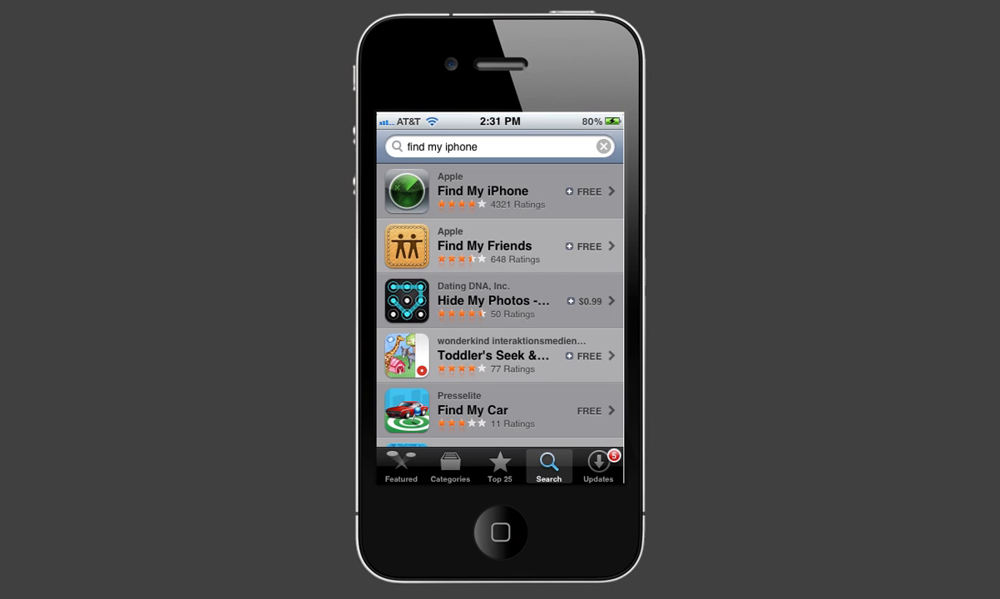
pyautogui.click(482, 190)
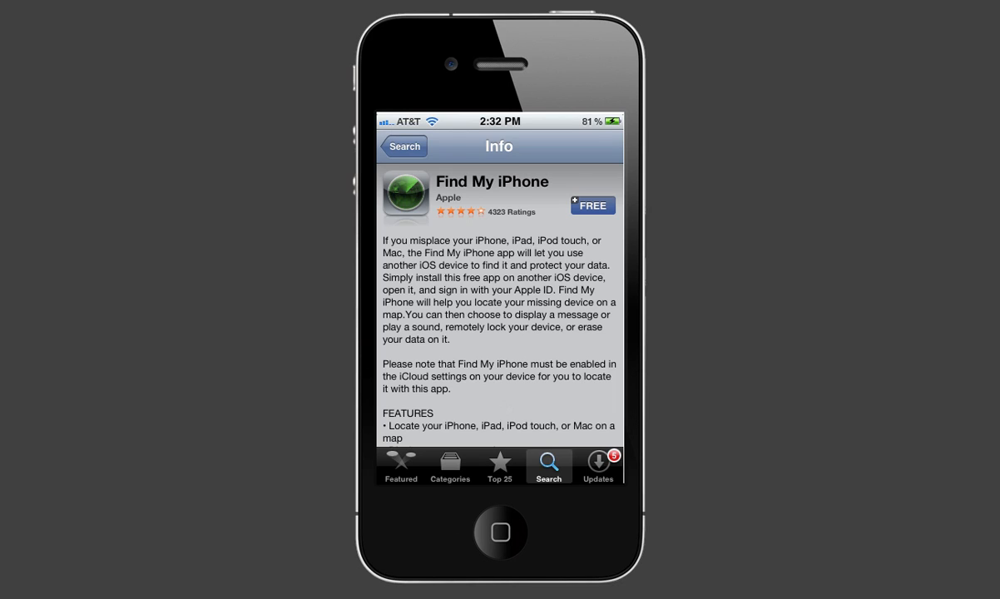
# - Install the free Find My iPhone app, submitting the Apple ID password
pyautogui.click(592, 205)
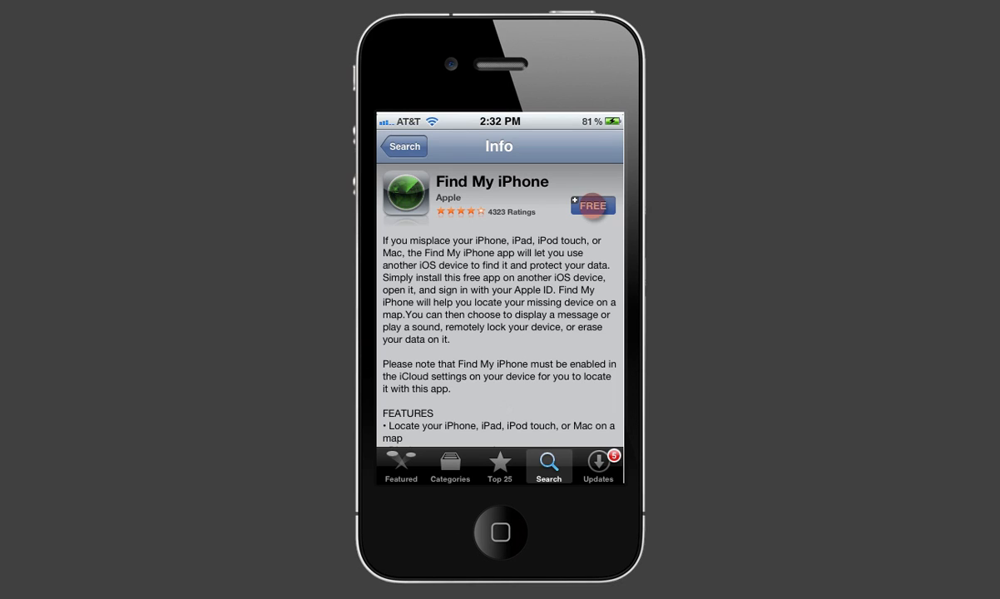
pyautogui.click(592, 207)
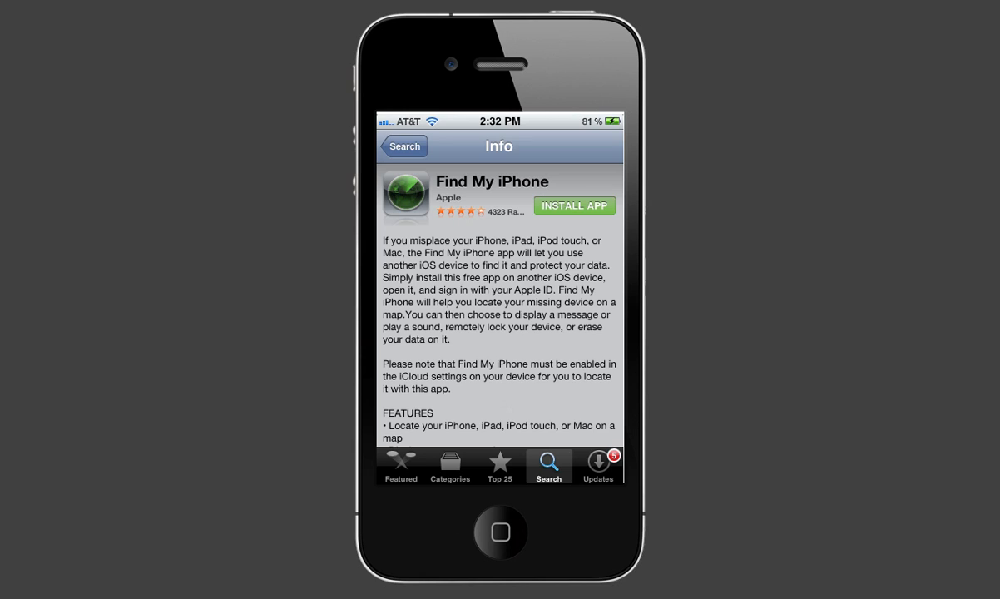
pyautogui.click(574, 206)
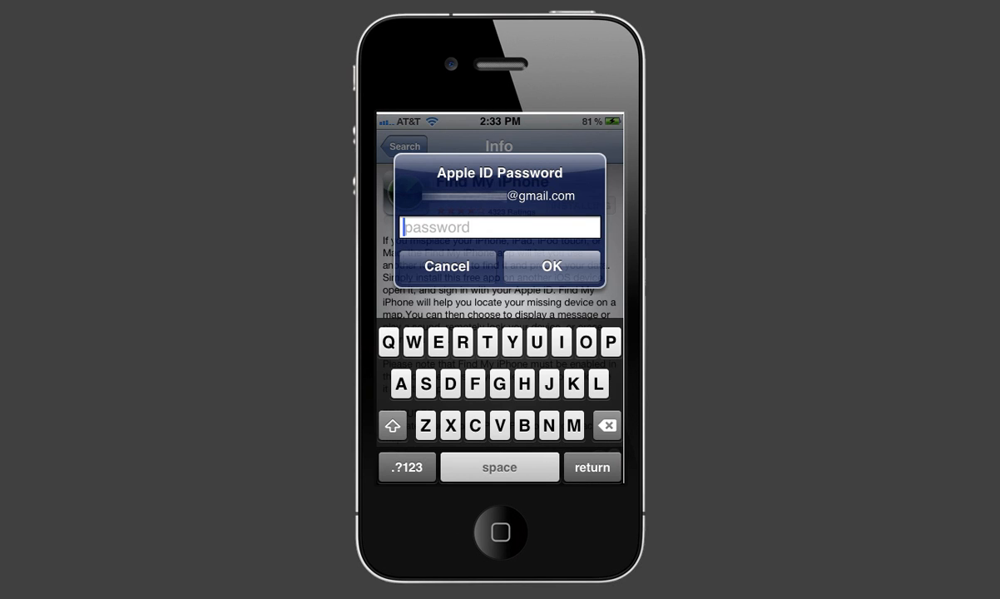
pyautogui.click(446, 267)
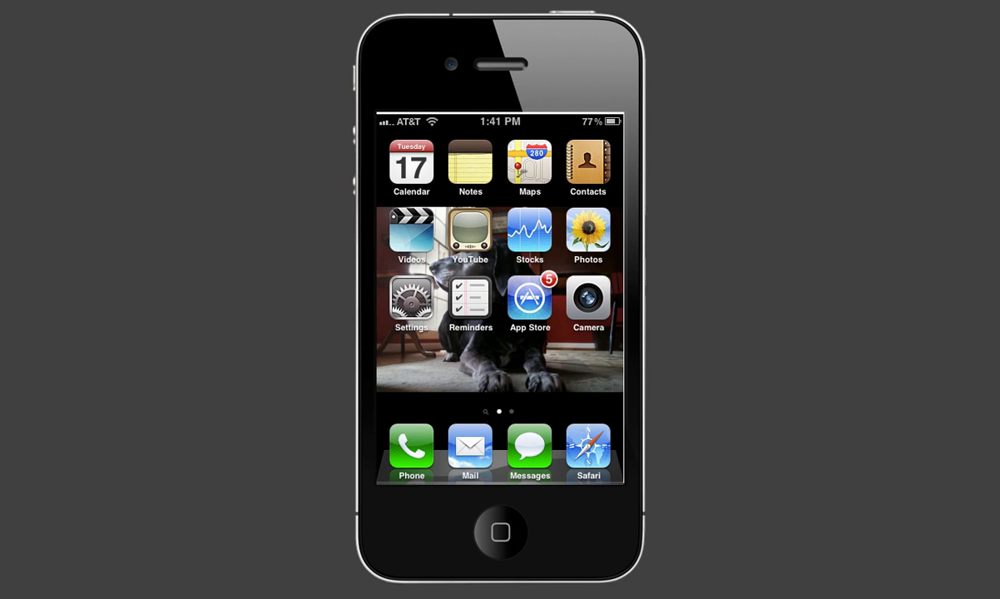
# - Switch Find My iPhone on in iCloud settings and allow it to locate this phone
pyautogui.click(411, 303)
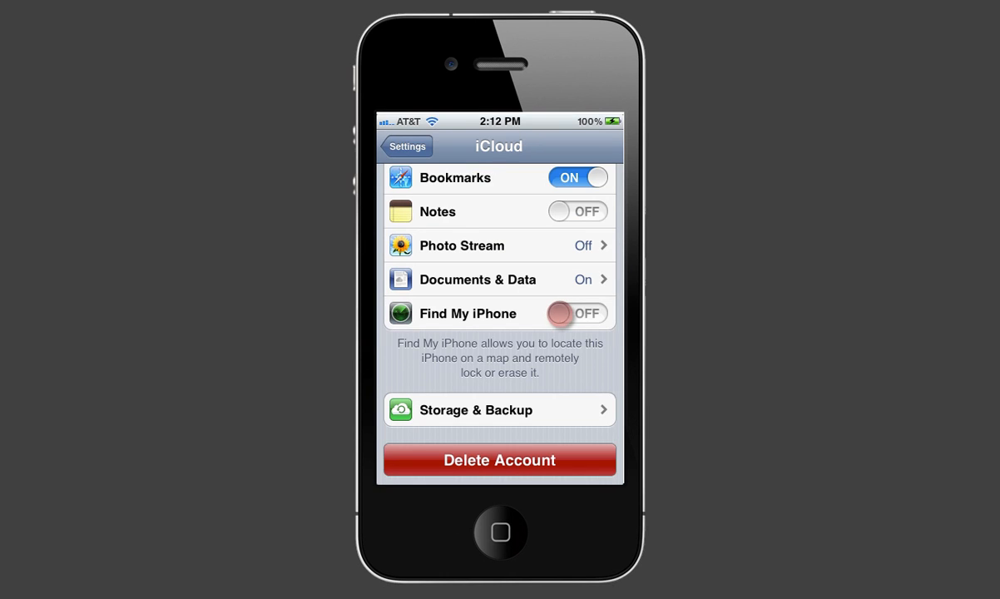
pyautogui.click(576, 313)
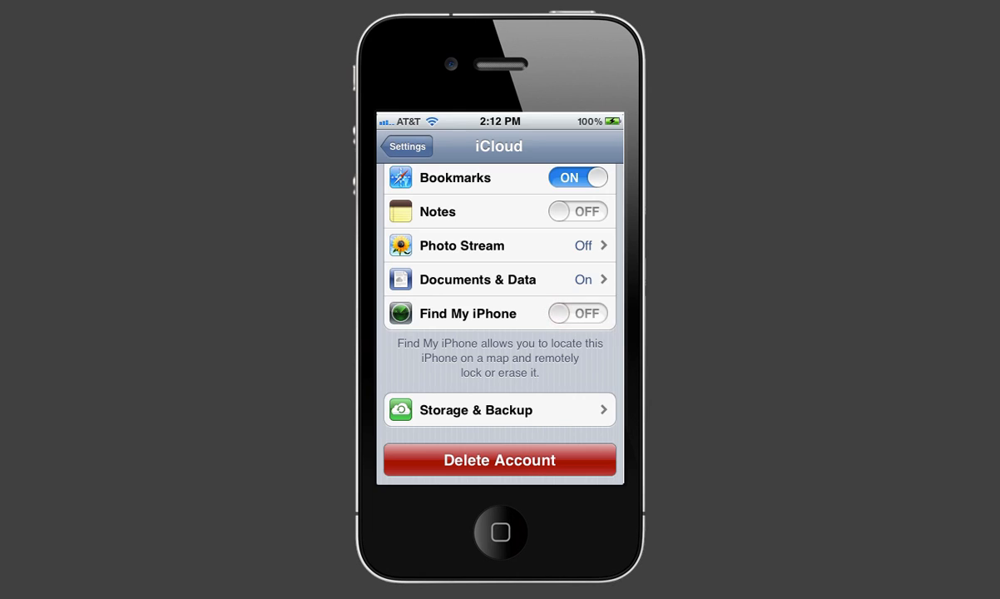
pyautogui.click(576, 313)
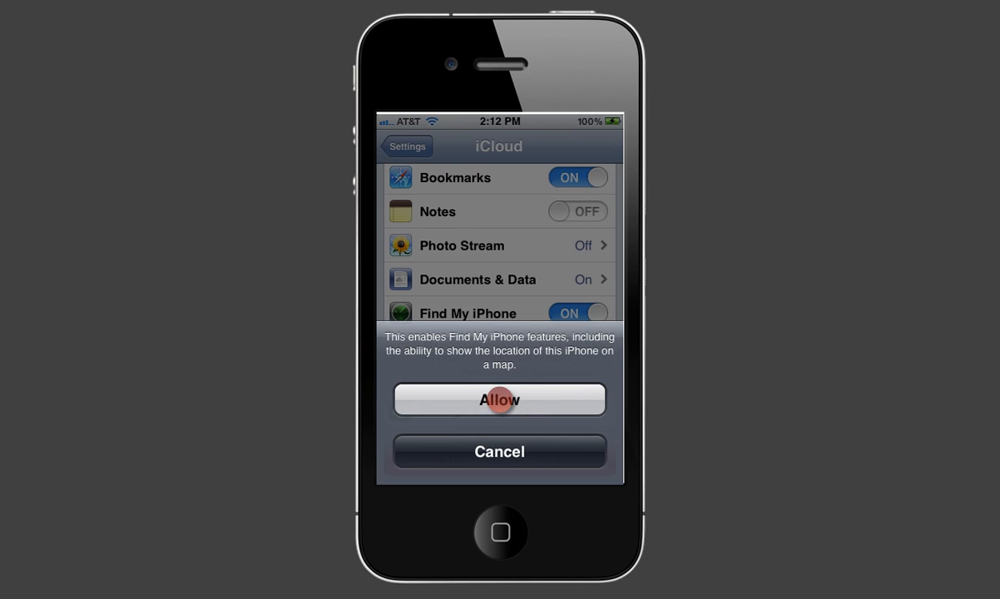
pyautogui.click(499, 399)
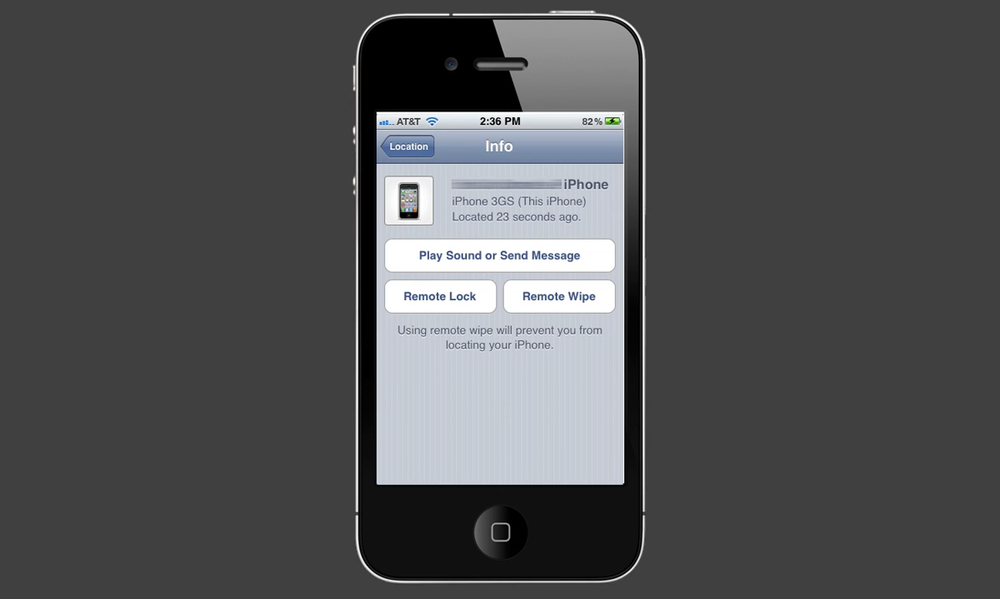
# - Request a remote lock, then open the located iPhone's info page from the map callout
pyautogui.click(440, 297)
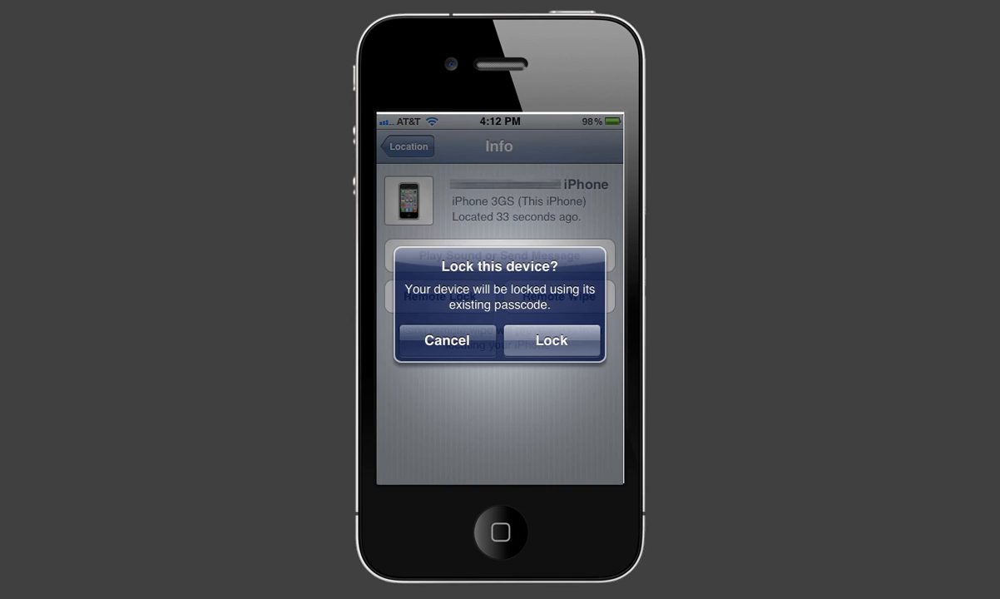
pyautogui.click(446, 339)
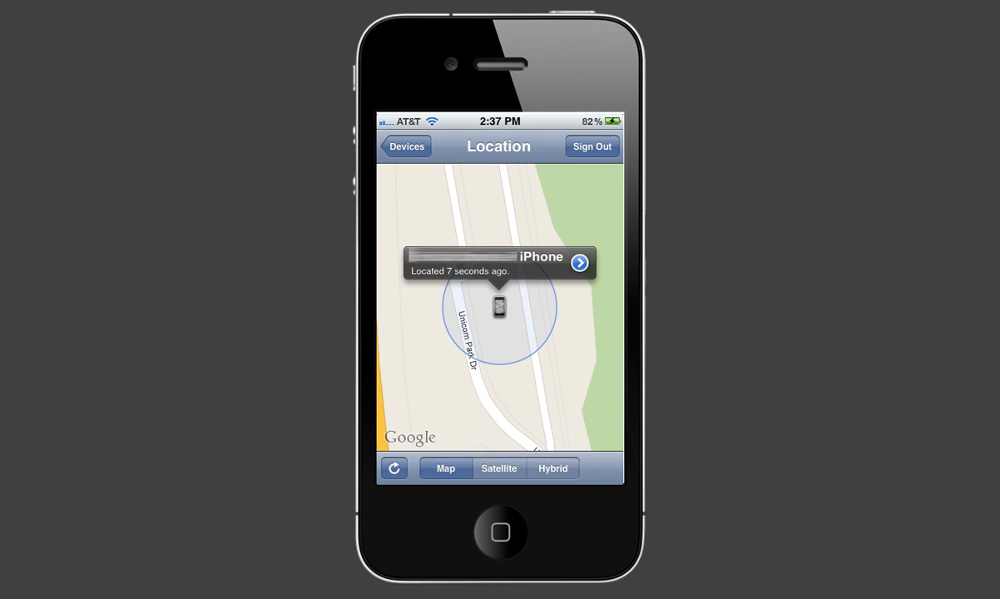
pyautogui.click(579, 263)
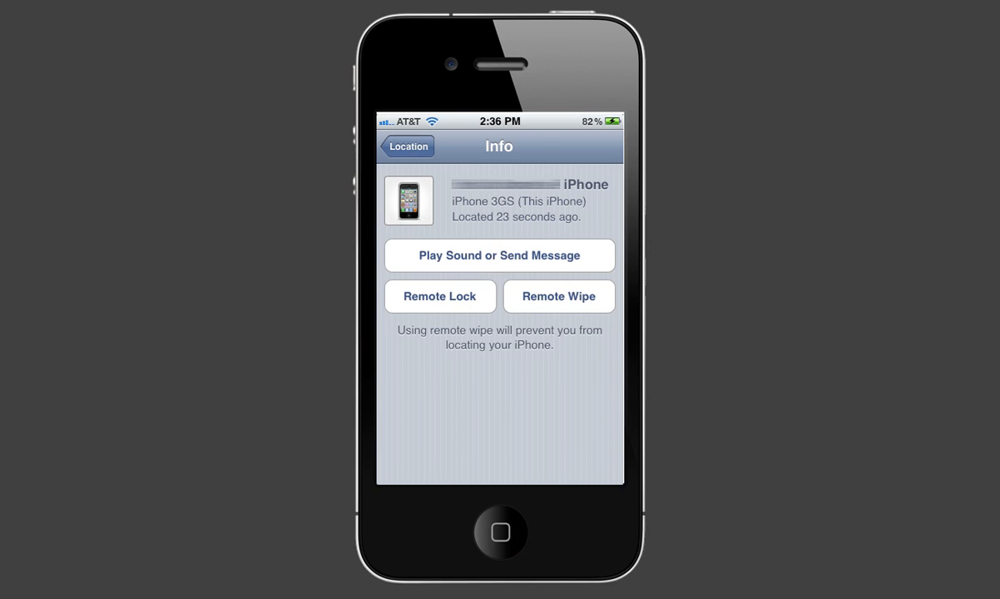
# - Send the lost iPhone a help message with sound and dismiss the Important Message alert
pyautogui.click(499, 257)
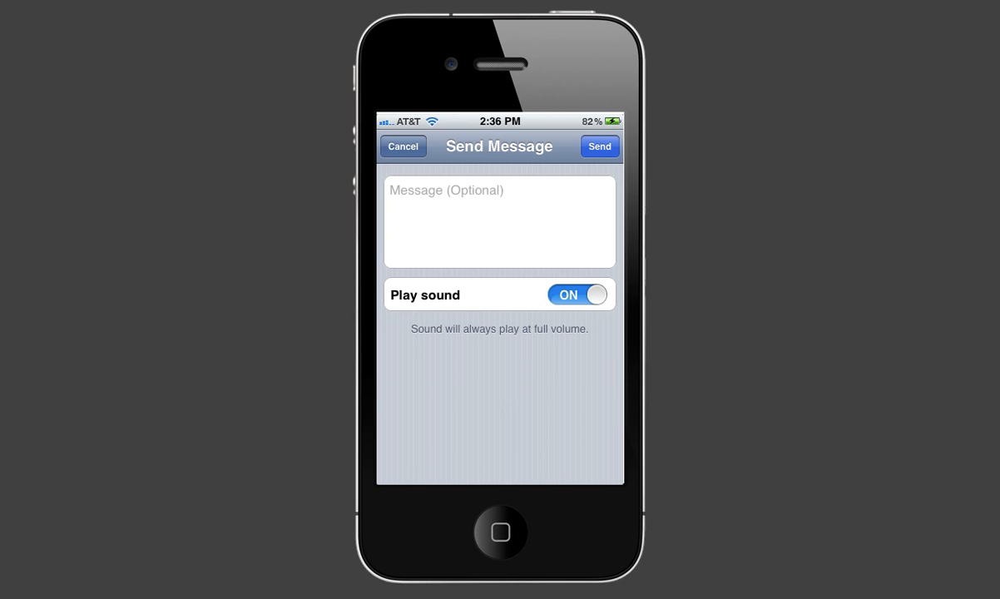
pyautogui.click(409, 193)
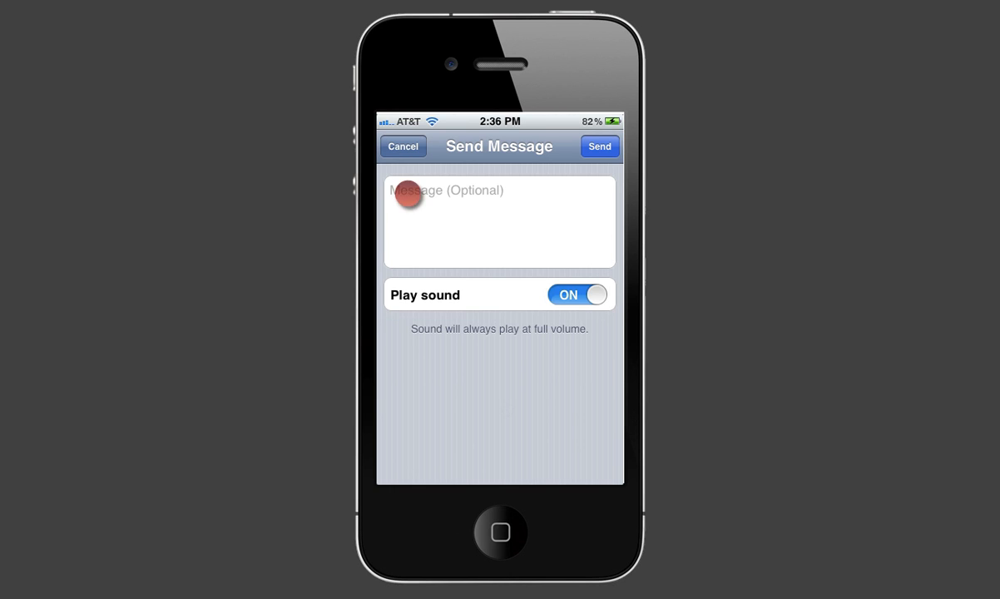
pyautogui.click(599, 146)
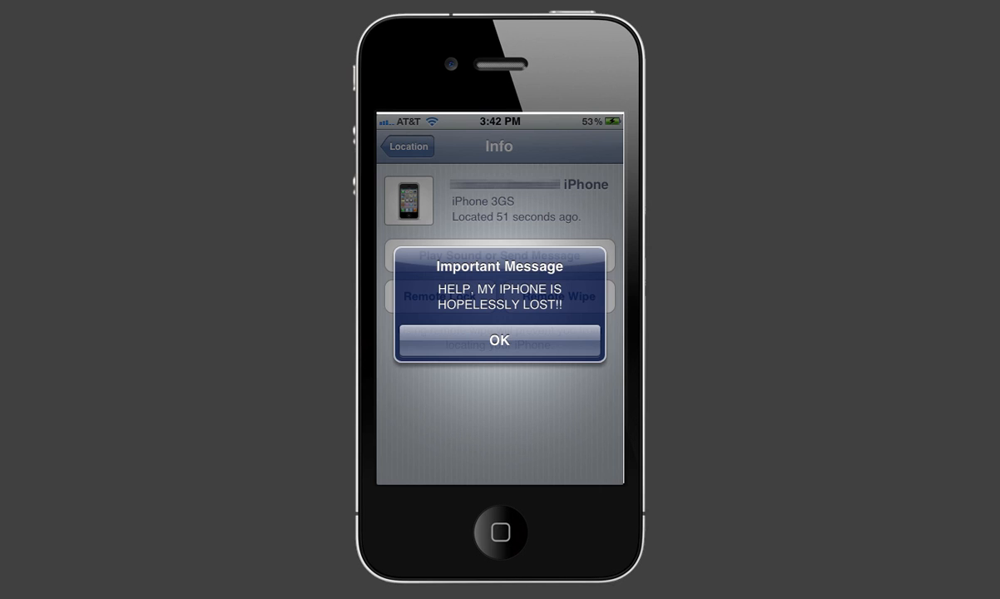
pyautogui.click(499, 340)
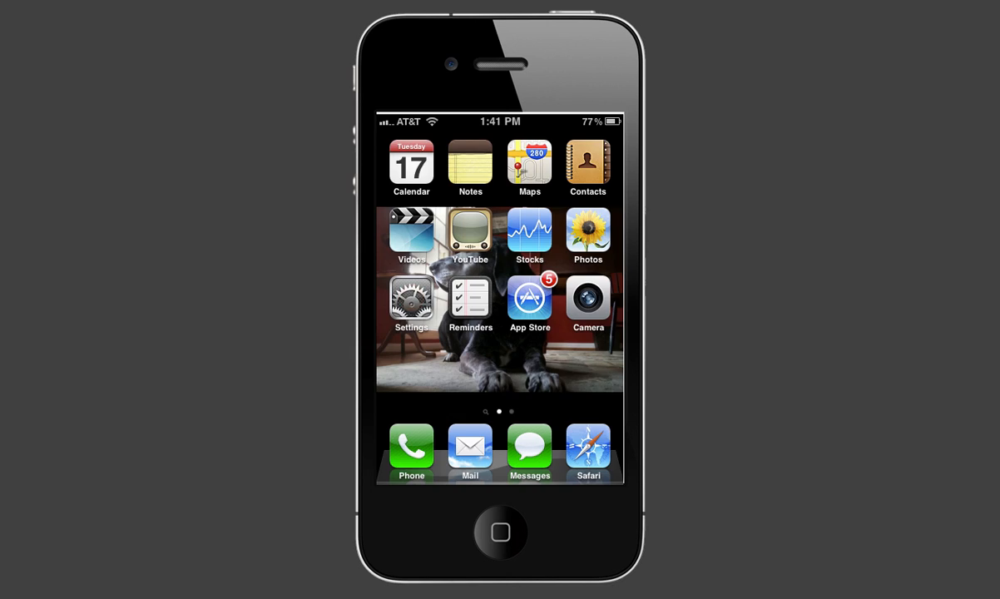
# - Switch the SIM PIN lock on under Settings > Phone > SIM PIN
pyautogui.click(411, 303)
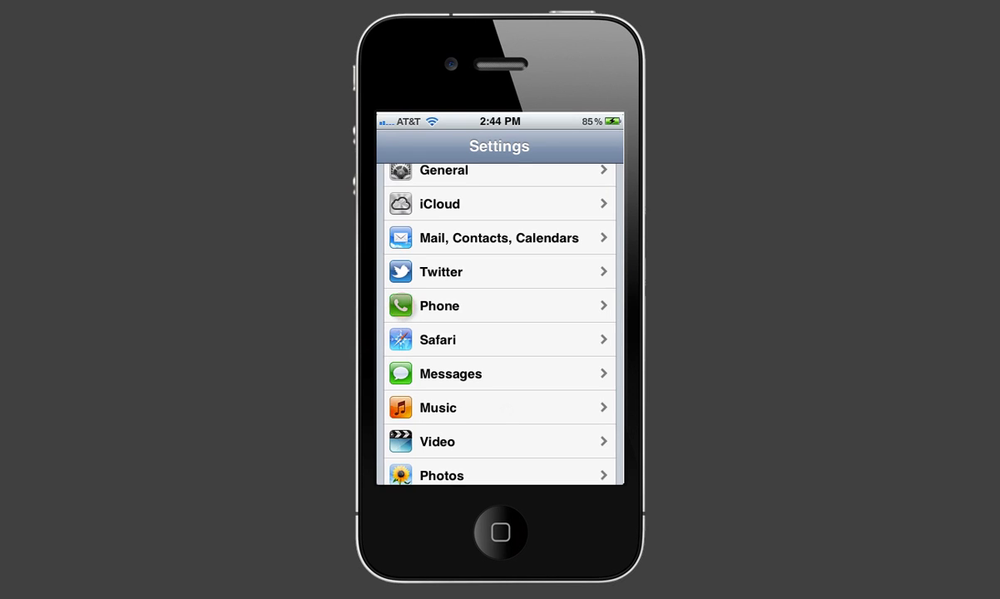
pyautogui.click(499, 306)
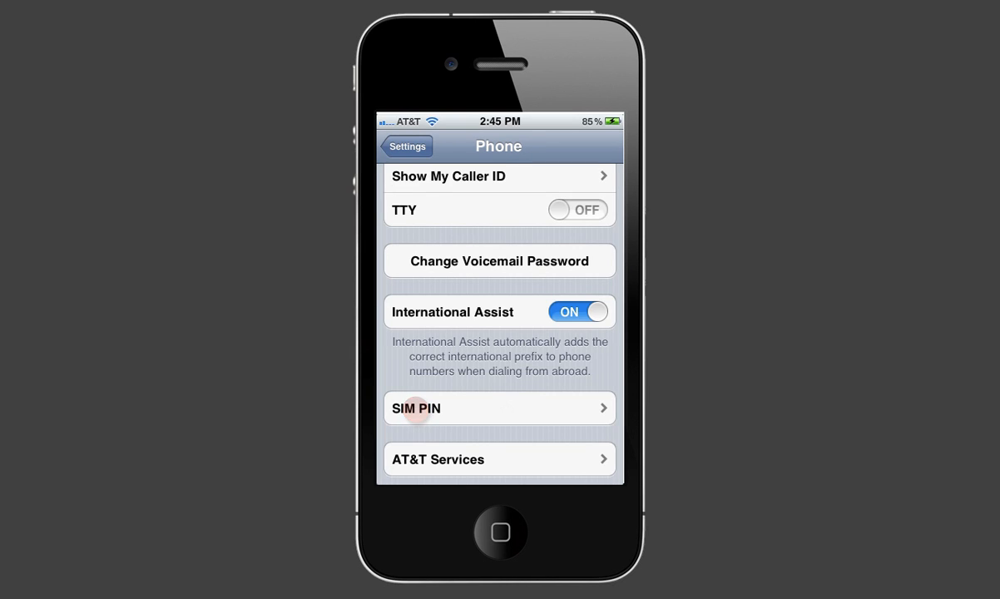
pyautogui.click(499, 407)
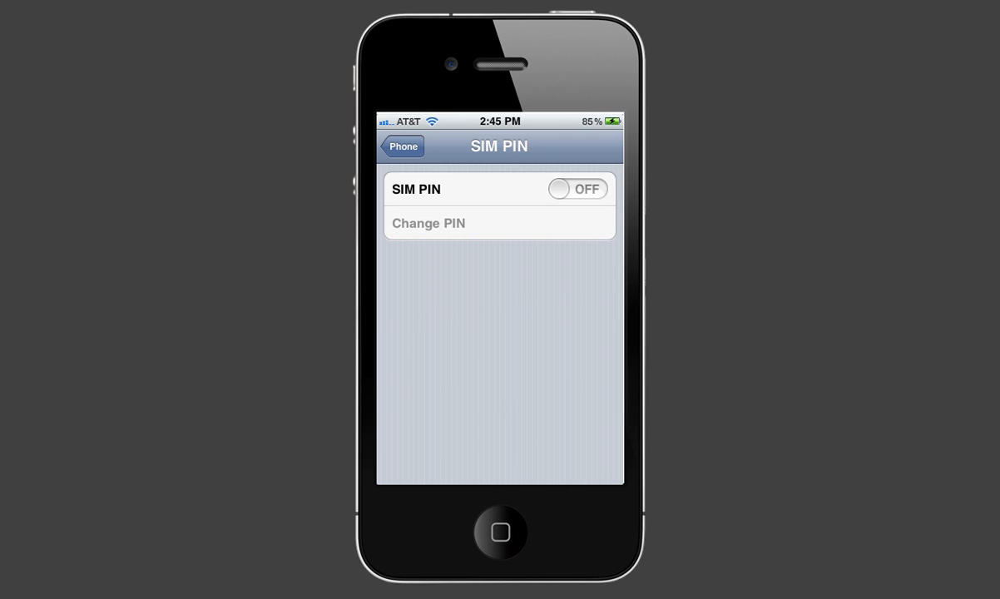
pyautogui.click(576, 190)
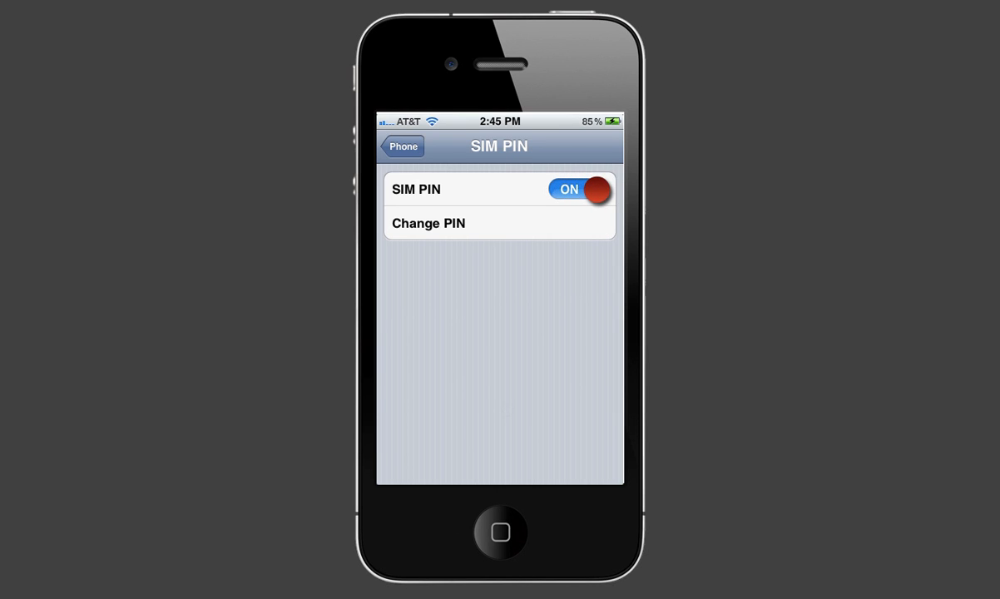
pyautogui.click(579, 190)
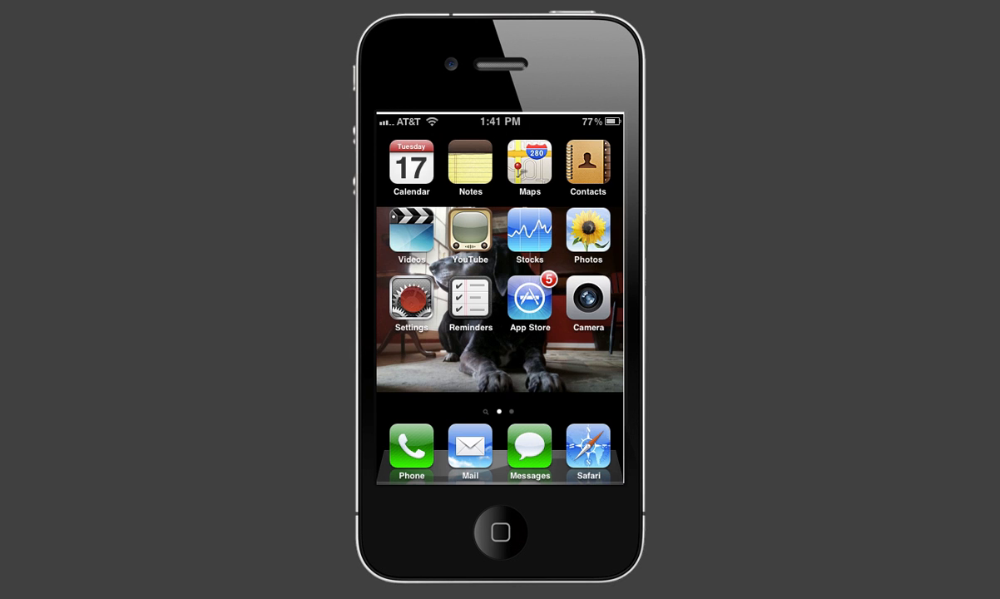
# - Switch Location Services off and confirm turning it off
pyautogui.click(411, 306)
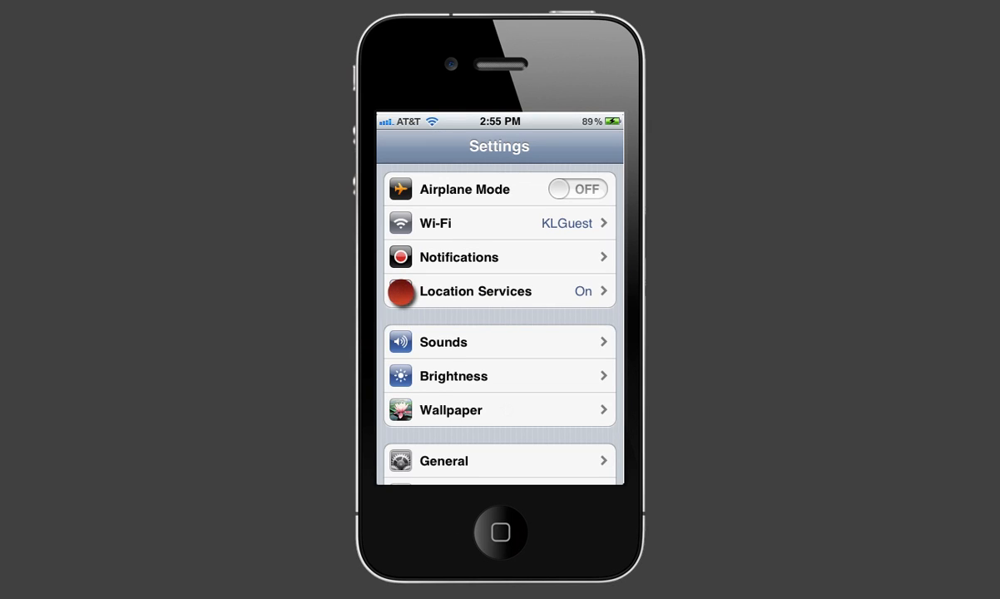
pyautogui.click(500, 292)
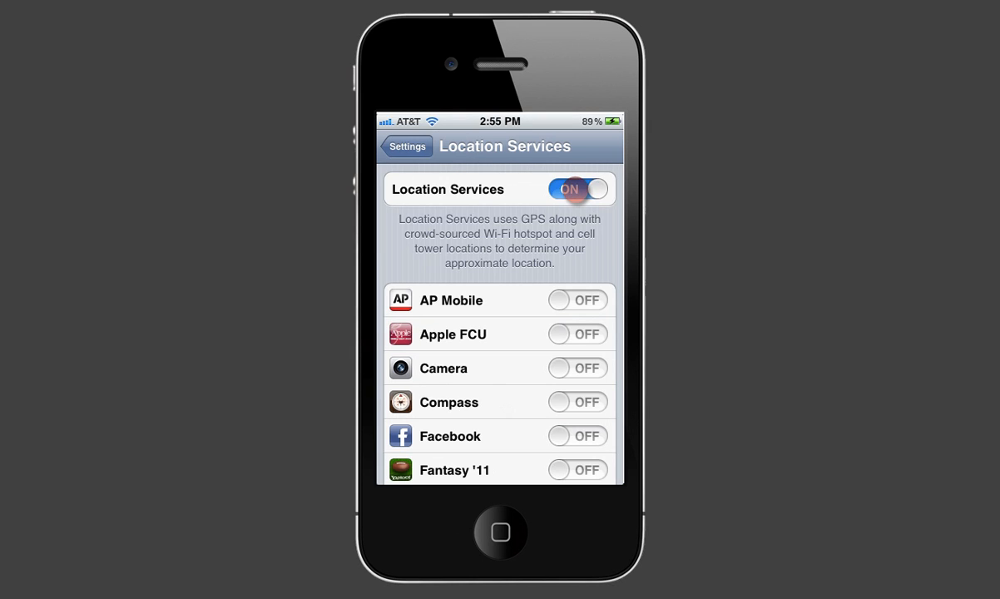
pyautogui.click(575, 190)
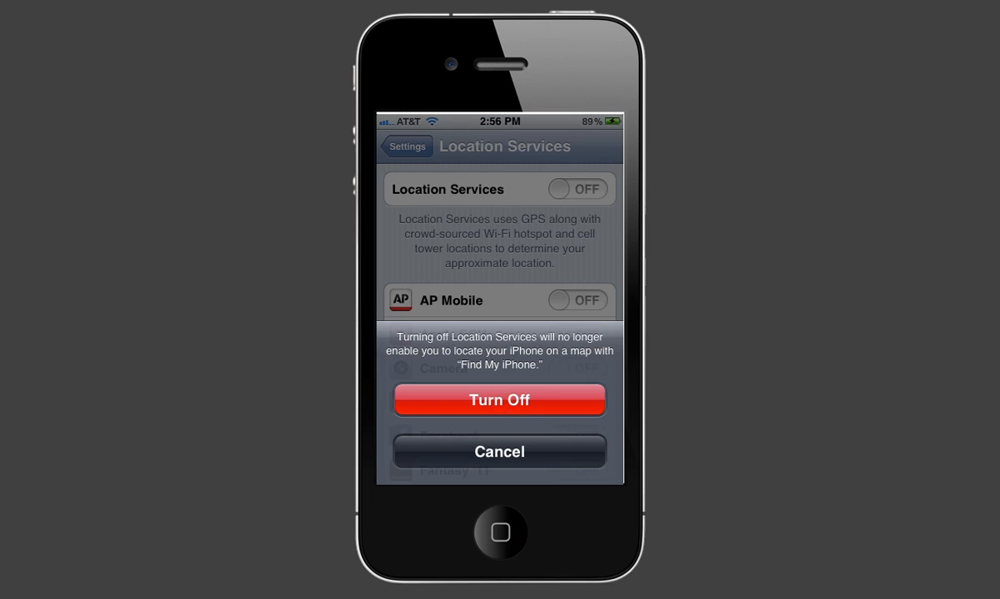
pyautogui.click(499, 399)
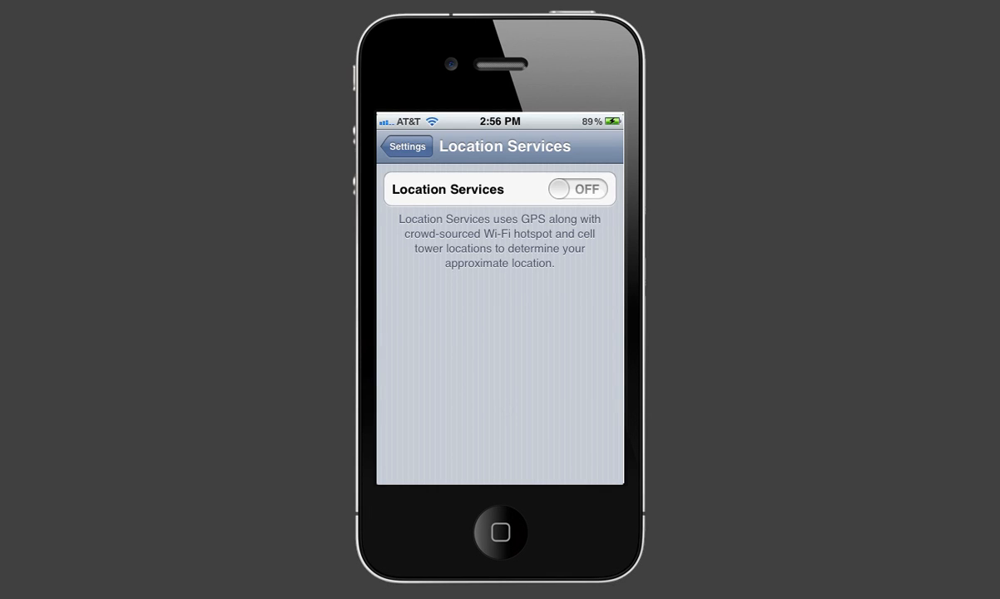
# - Reopen Location Services so it ends up enabled again, returning to Settings
pyautogui.click(406, 146)
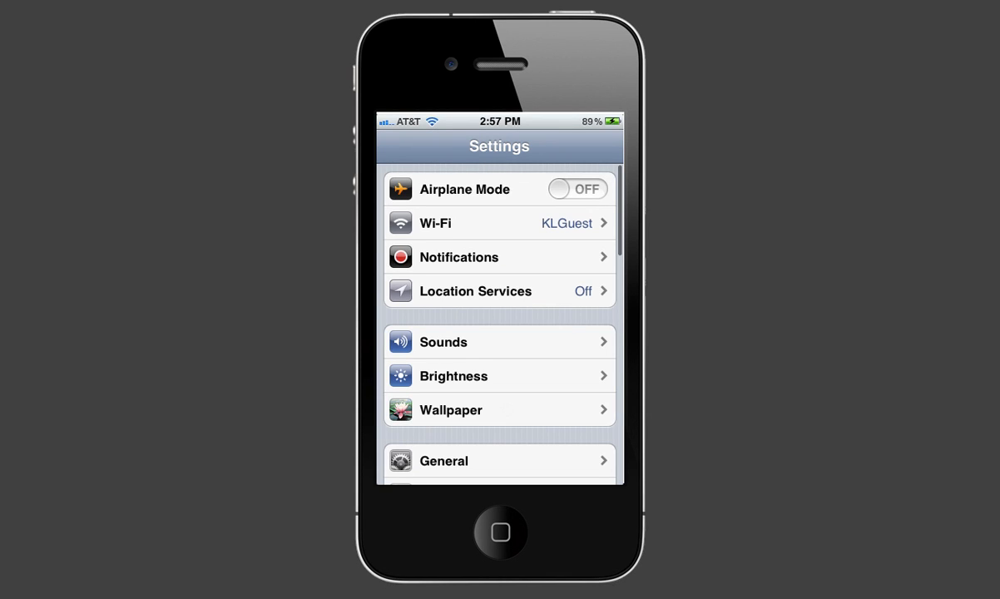
pyautogui.click(476, 291)
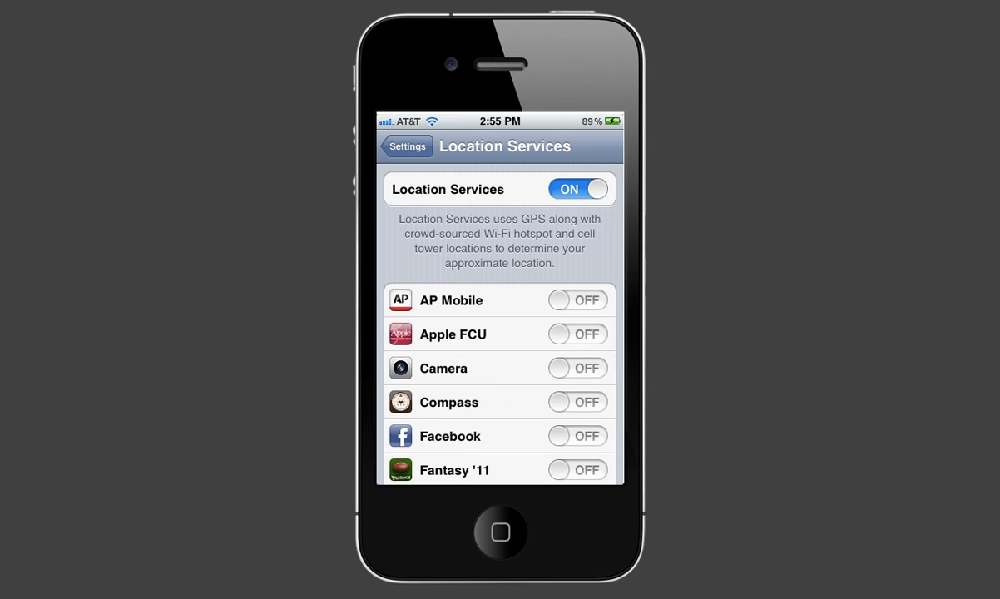
pyautogui.scroll(-3)
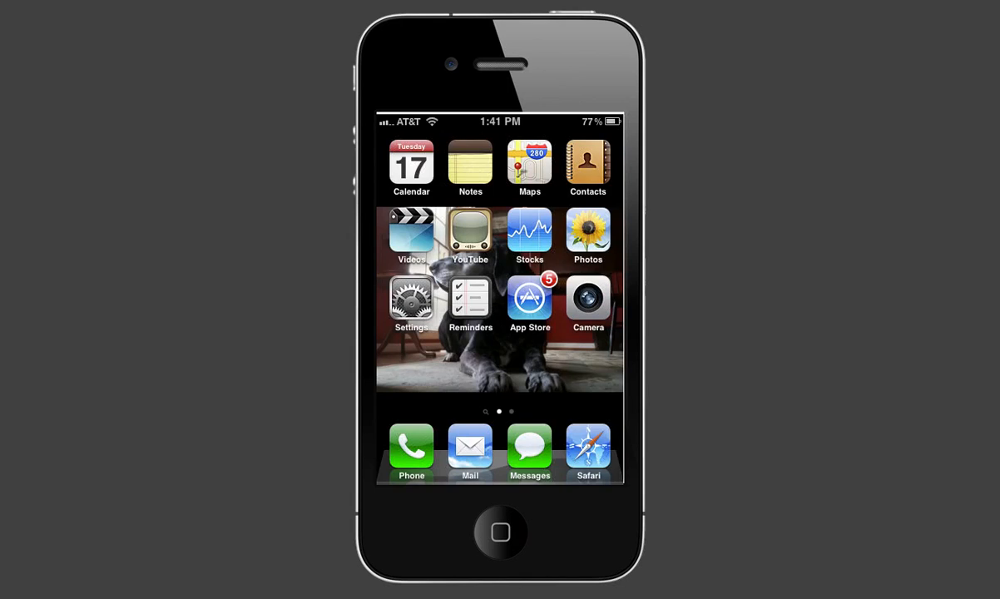
pyautogui.click(411, 303)
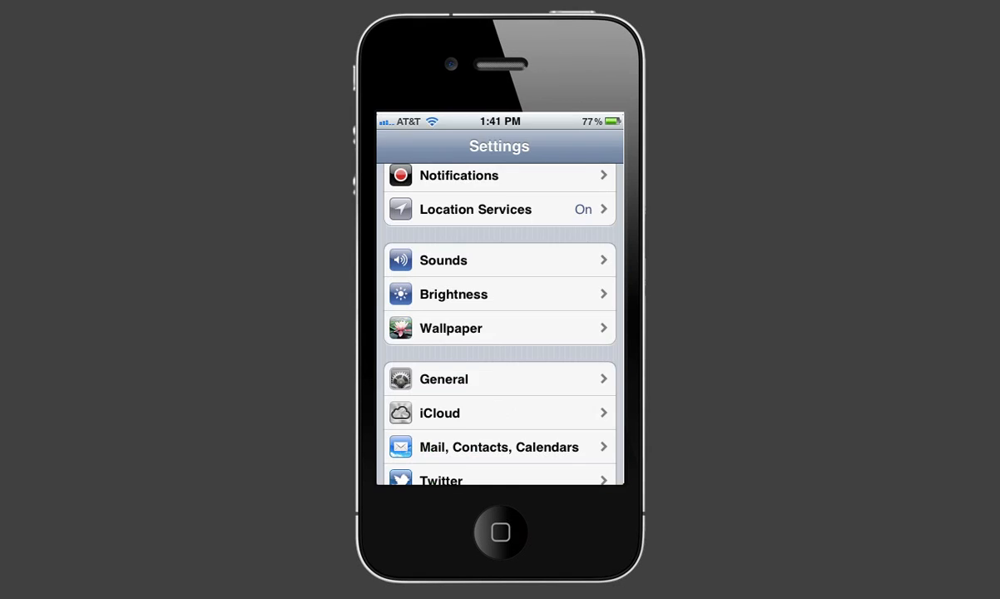